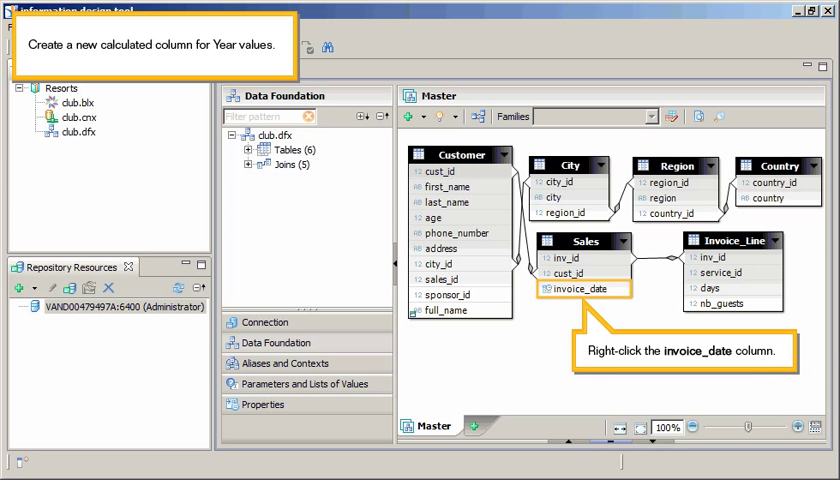
# Insert a Year time column on the Sales table's invoice_date, creating Year_invoice_date
pyautogui.rightClick(580, 288)
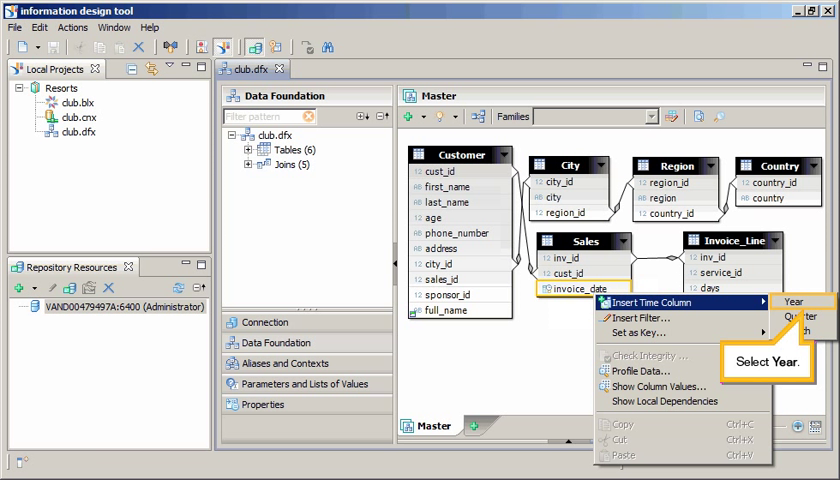
pyautogui.click(796, 300)
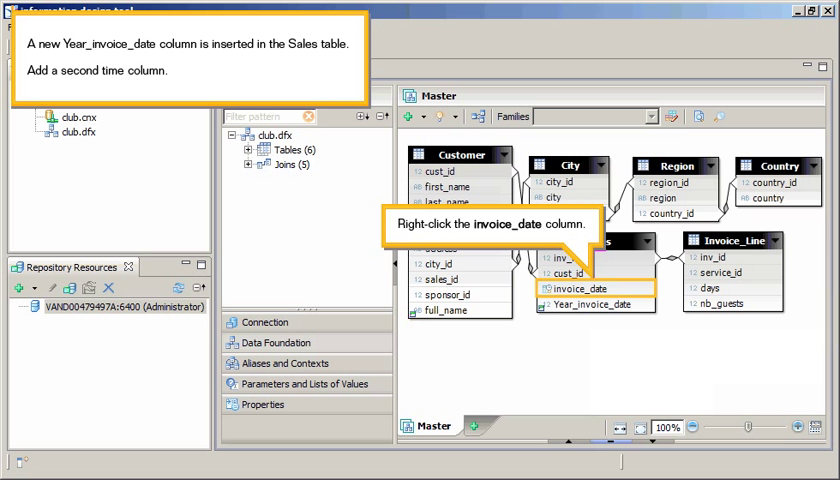
# Insert a Month time column on invoice_date, creating Month_invoice_date beside Year_invoice_date
pyautogui.rightClick(584, 288)
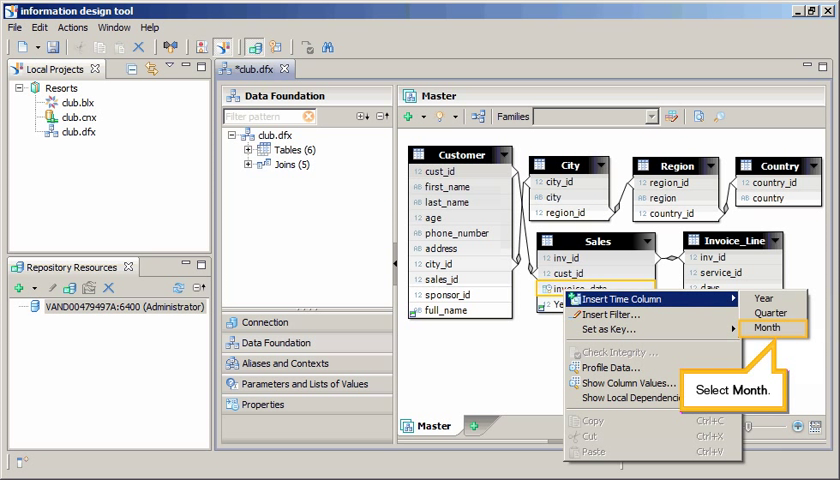
pyautogui.click(768, 328)
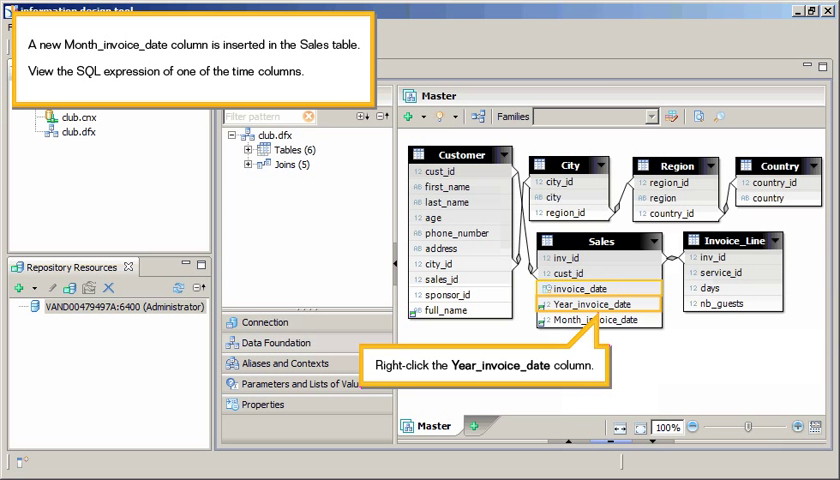
pyautogui.rightClick(592, 304)
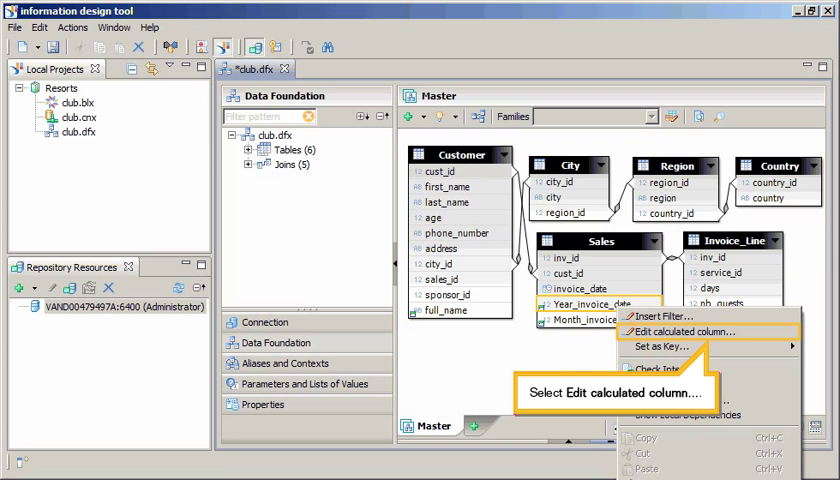
pyautogui.click(684, 332)
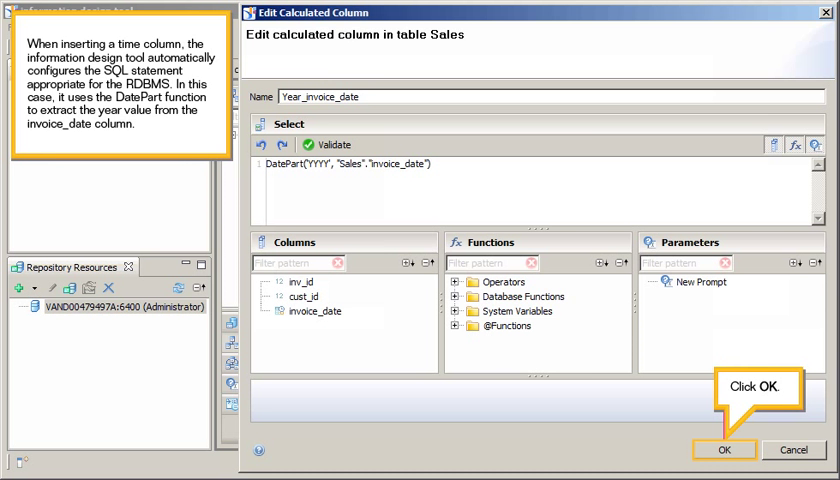
pyautogui.click(724, 448)
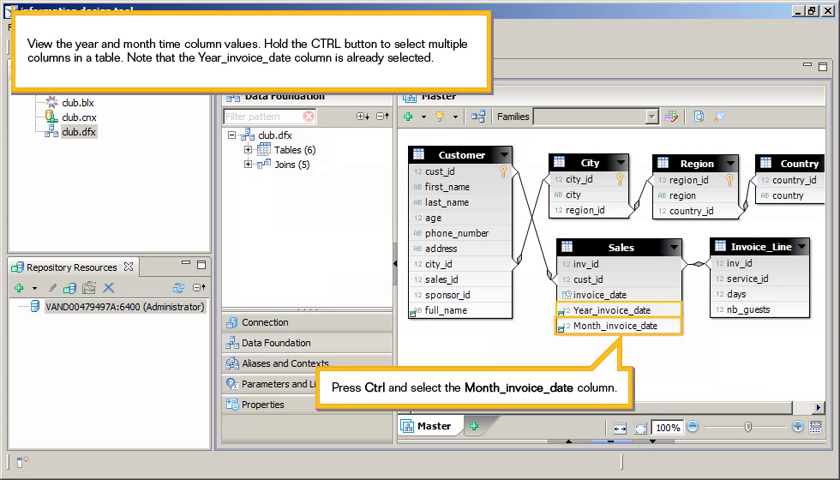
# Select Year_invoice_date and Month_invoice_date together and show their column values
pyautogui.click(620, 324)
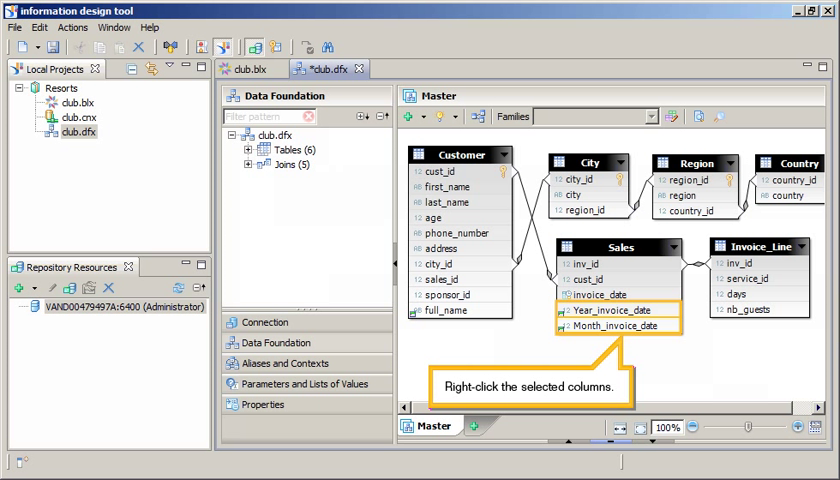
pyautogui.rightClick(616, 312)
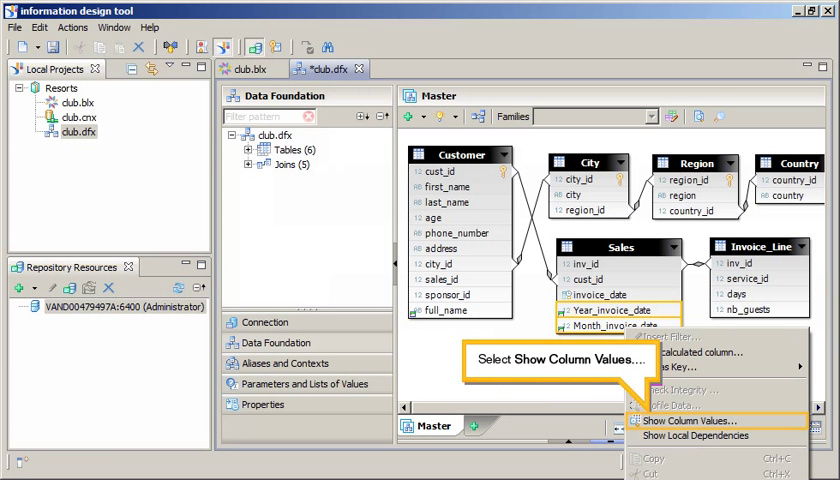
pyautogui.click(688, 420)
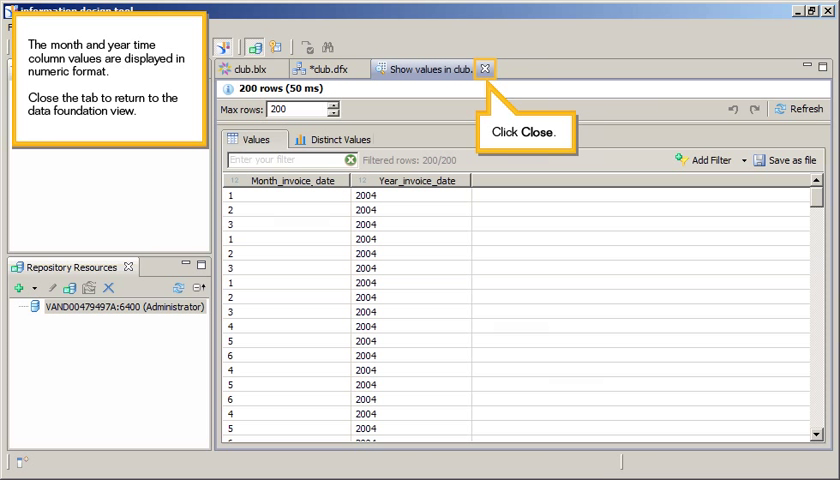
# Close the Show values tab, returning to the club data foundation
pyautogui.click(484, 68)
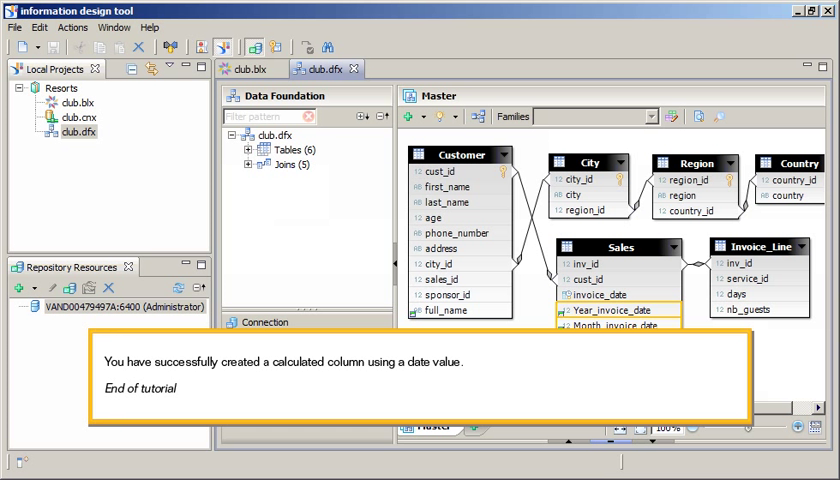